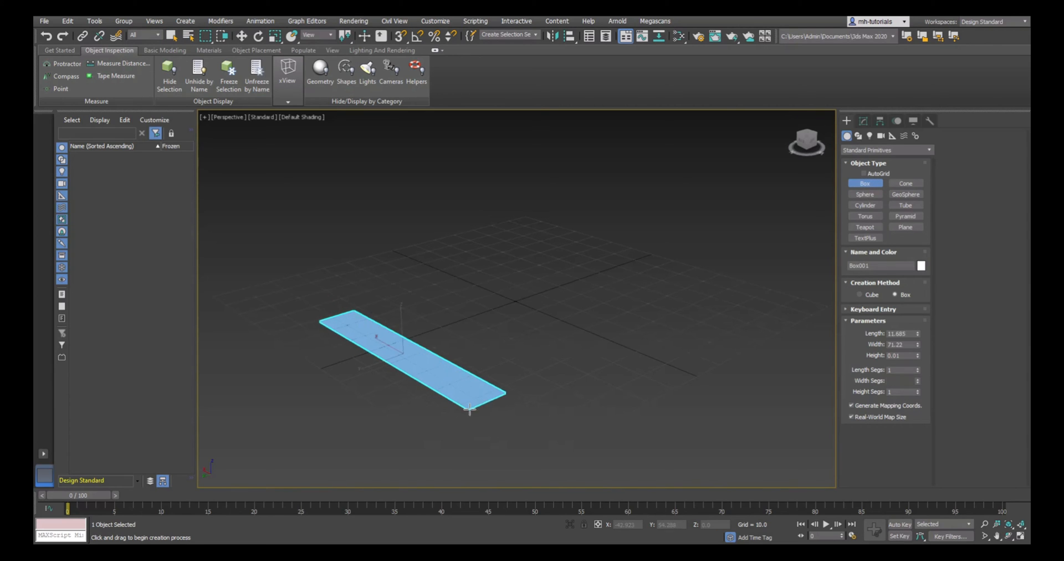
Drag out the base box footprint and height in the Perspective viewport to create Box001.
{"action": "left_click_drag", "start_coordinate": [469, 409], "coordinate": [679, 224]}
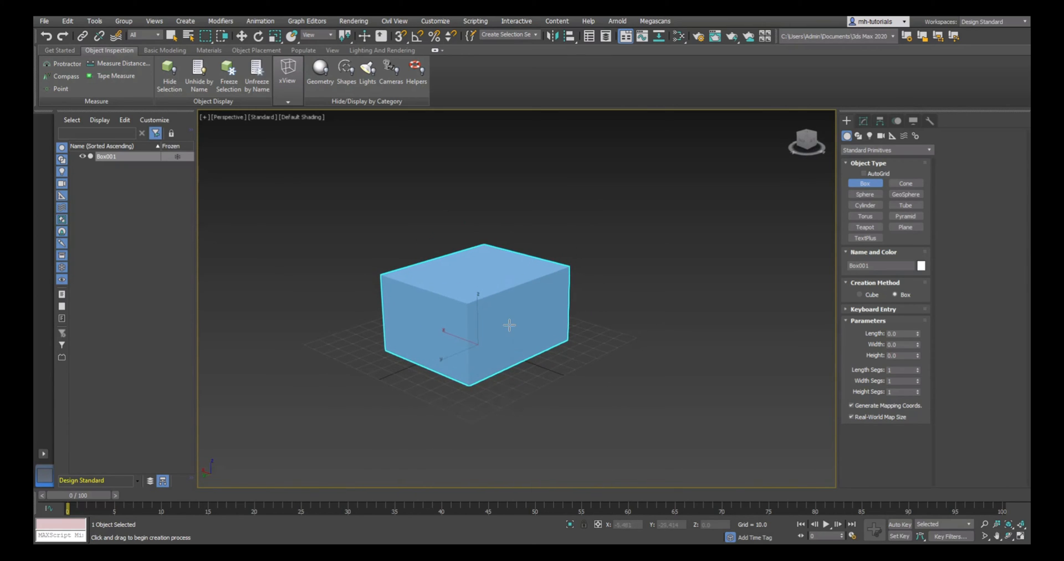
{"action": "mouse_move", "coordinate": [549, 398]}
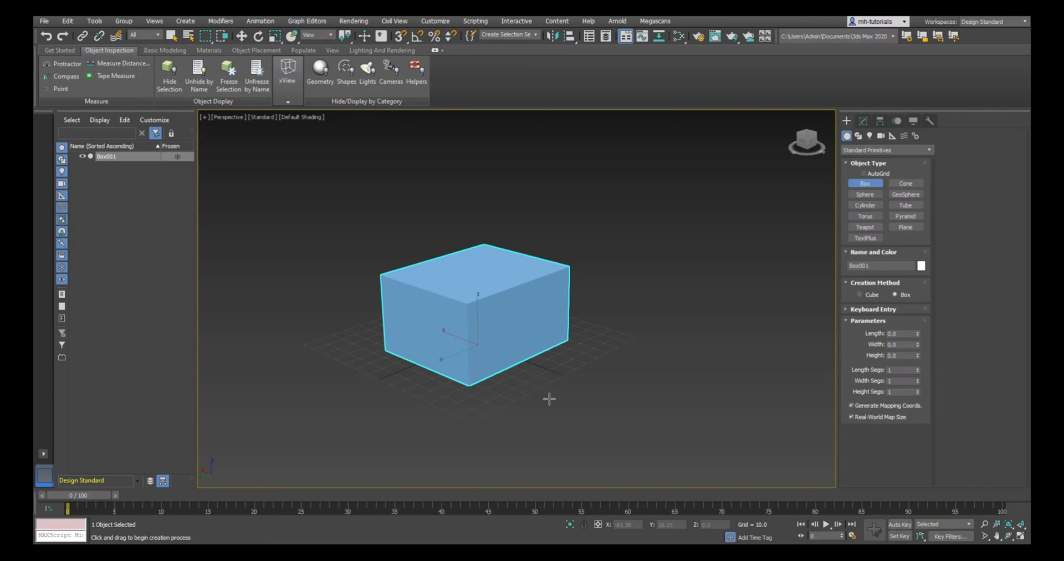
{"action": "mouse_move", "coordinate": [604, 376]}
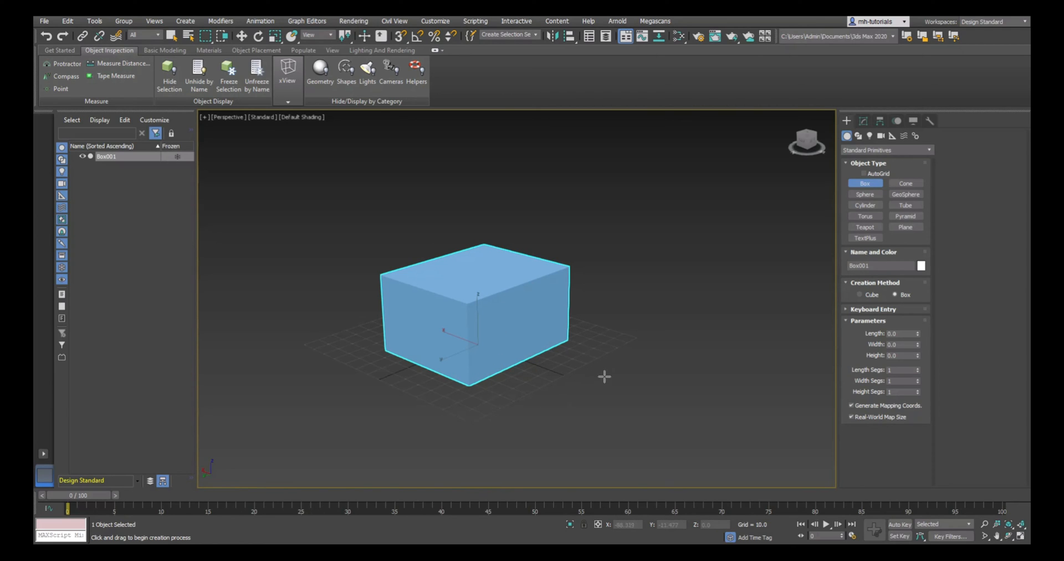
{"action": "mouse_move", "coordinate": [489, 291]}
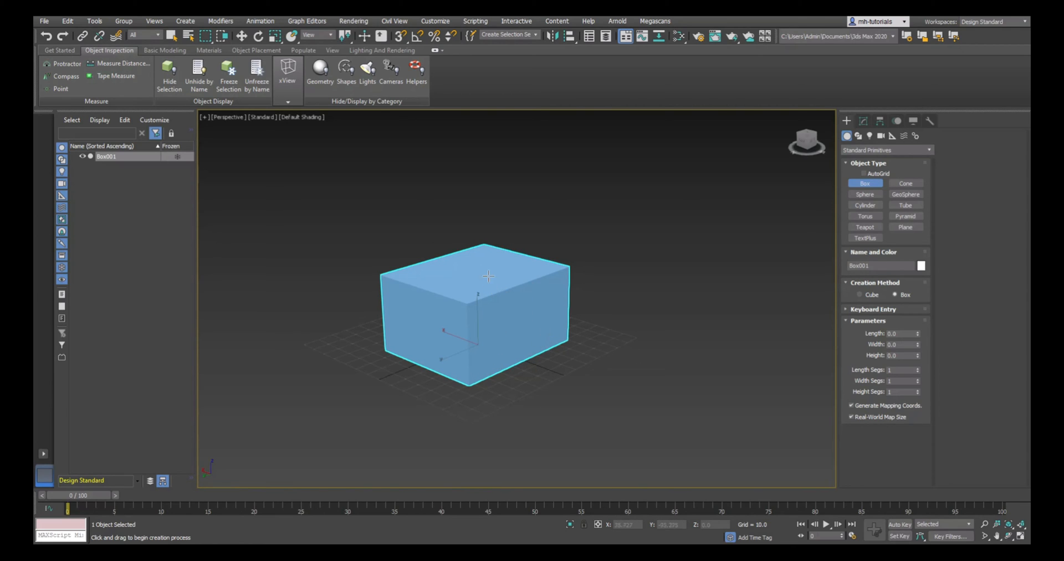
{"action": "mouse_move", "coordinate": [554, 288]}
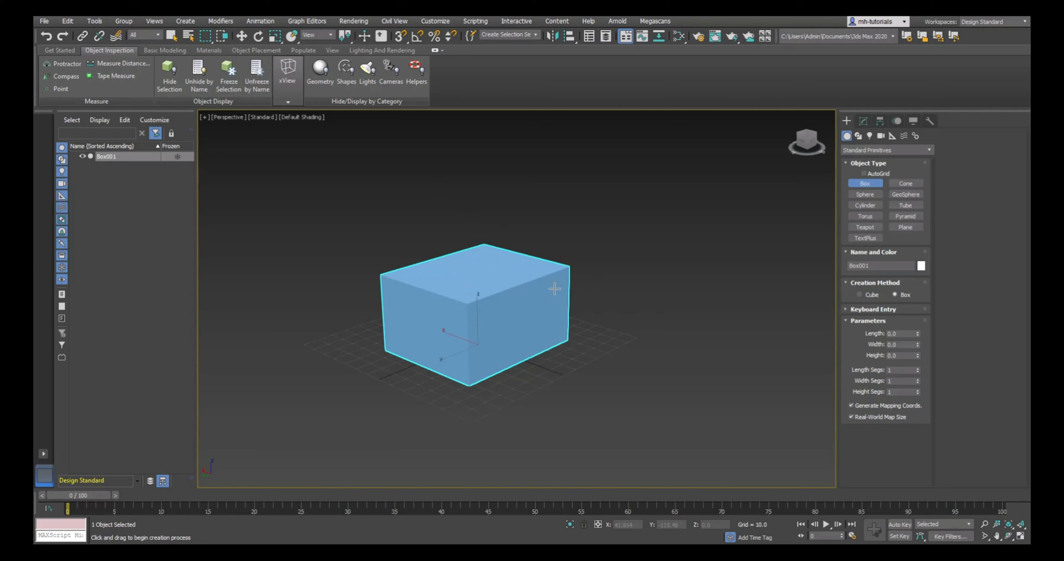
{"action": "mouse_move", "coordinate": [580, 384]}
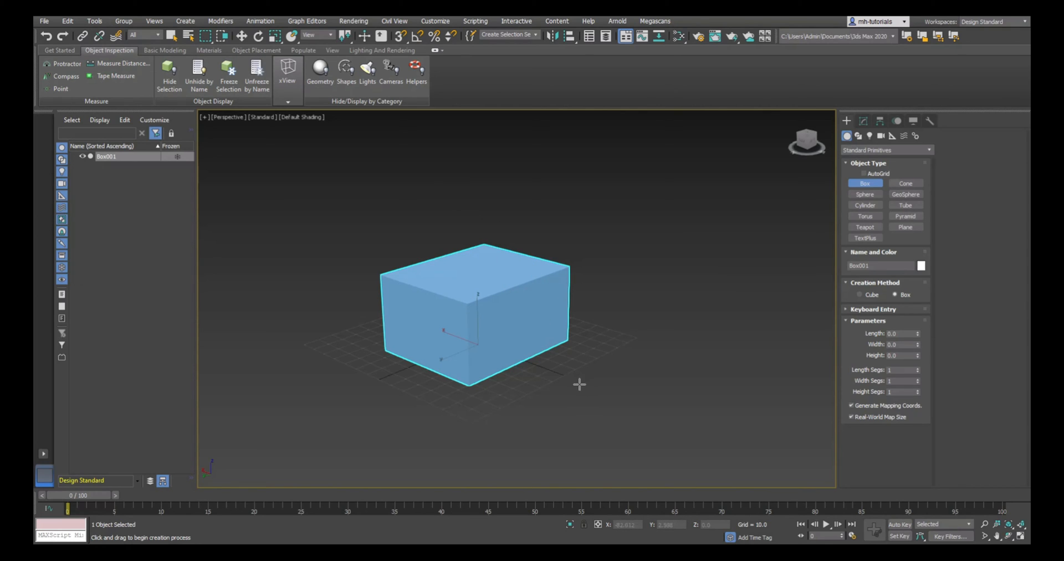
{"action": "mouse_move", "coordinate": [581, 392]}
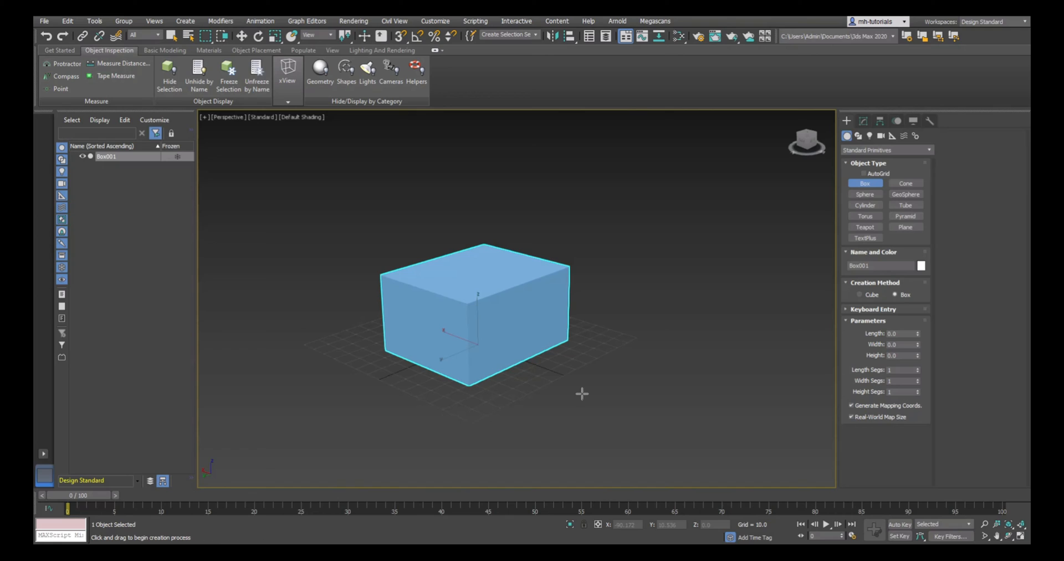
{"action": "mouse_move", "coordinate": [602, 397]}
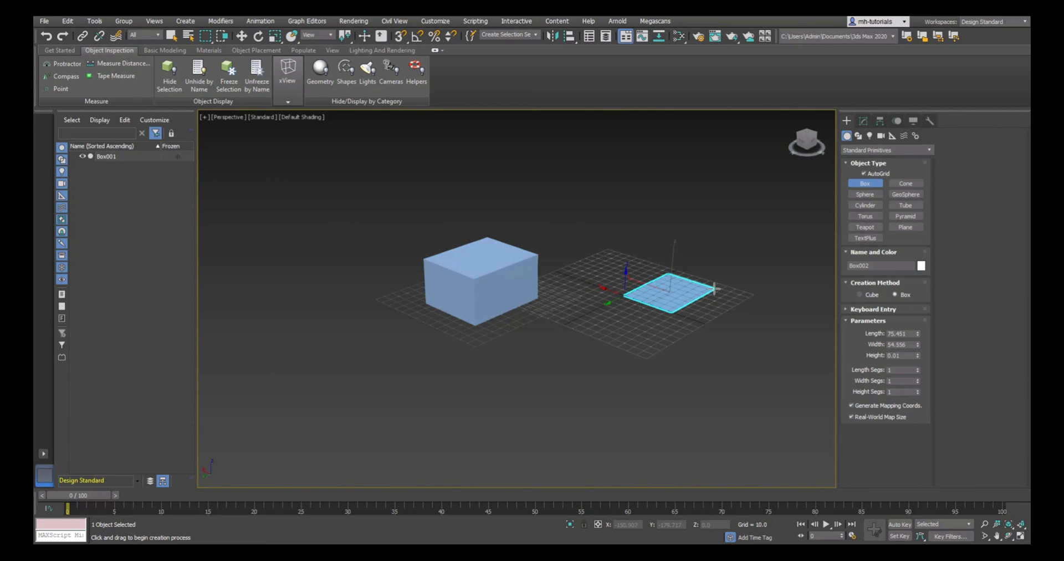
Drag out a second box on the grid beside Box001 using AutoGrid.
{"action": "left_click_drag", "start_coordinate": [669, 299], "coordinate": [617, 380]}
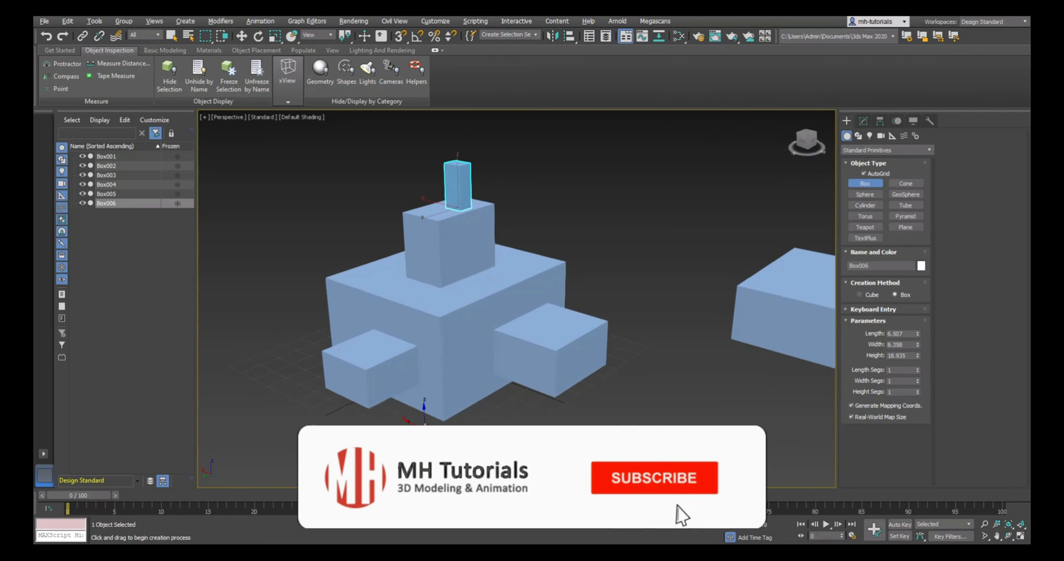
Click in the viewport while placing a thin, tall box atop the stack.
{"action": "left_click", "coordinate": [654, 477]}
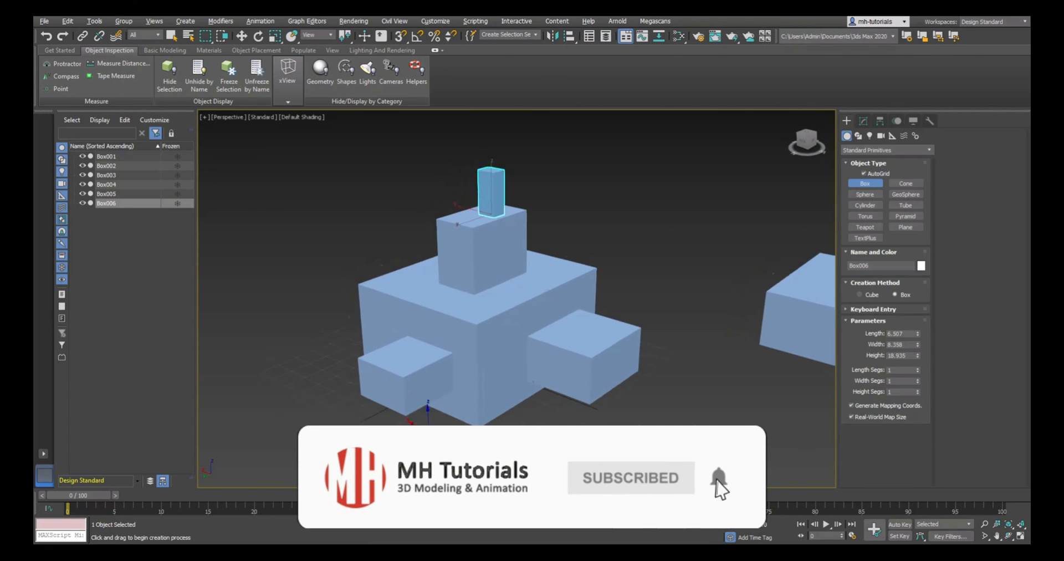